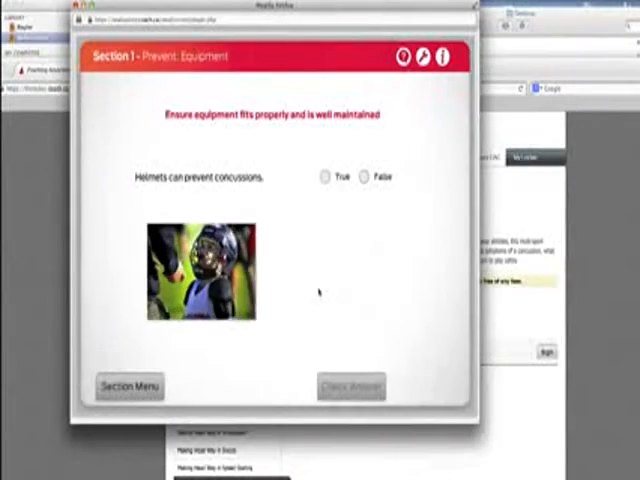
Answer True that helmets prevent concussions, check the answer, and advance to the next screen.
click(325, 177)
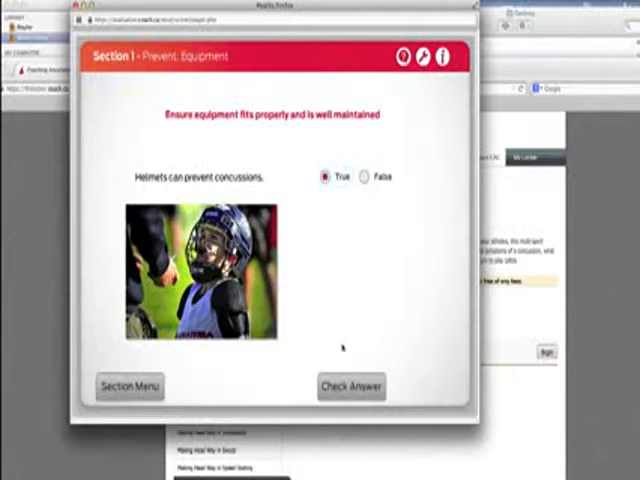
click(350, 387)
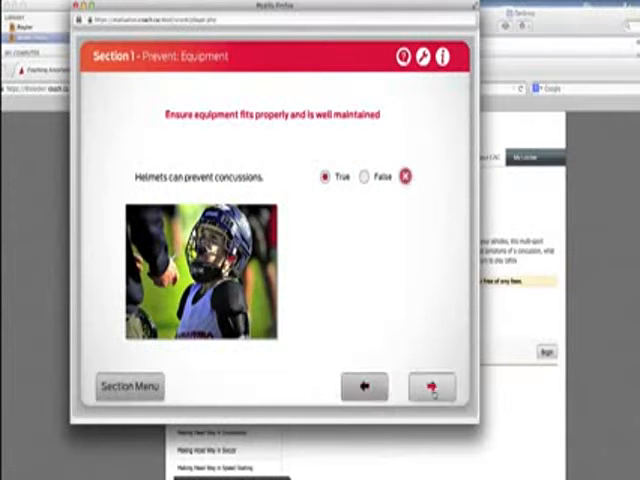
click(432, 387)
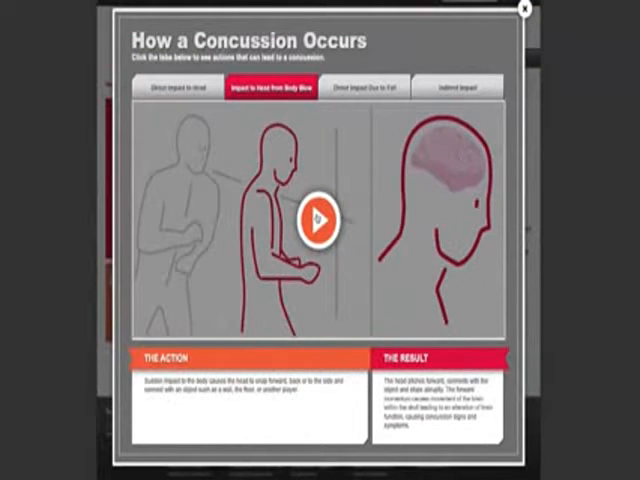
Play the body-blow animation, then mark statement 2 True and statements 3 and 4 False.
click(321, 218)
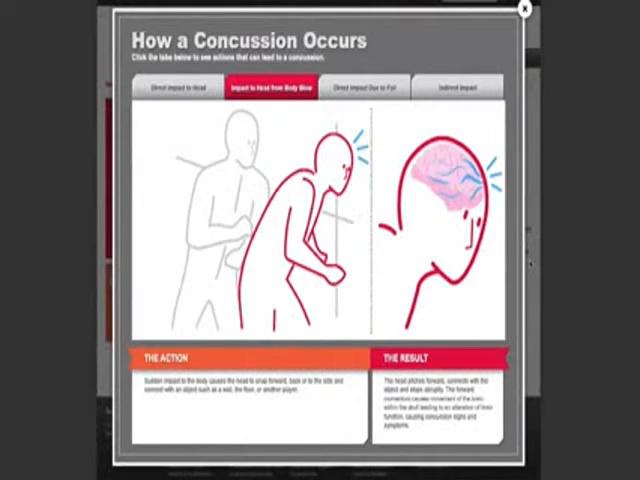
click(528, 9)
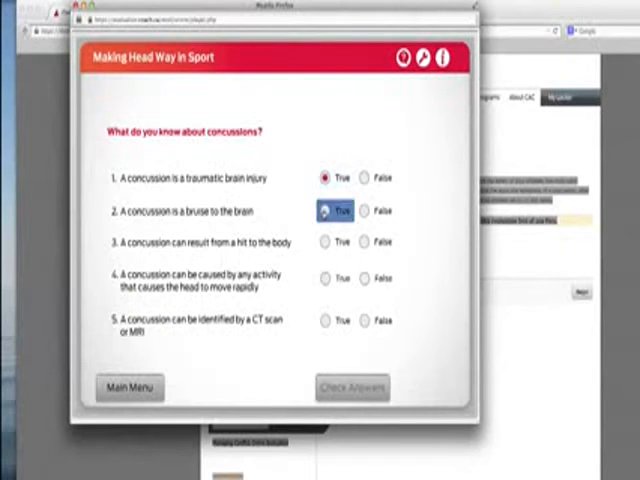
click(364, 242)
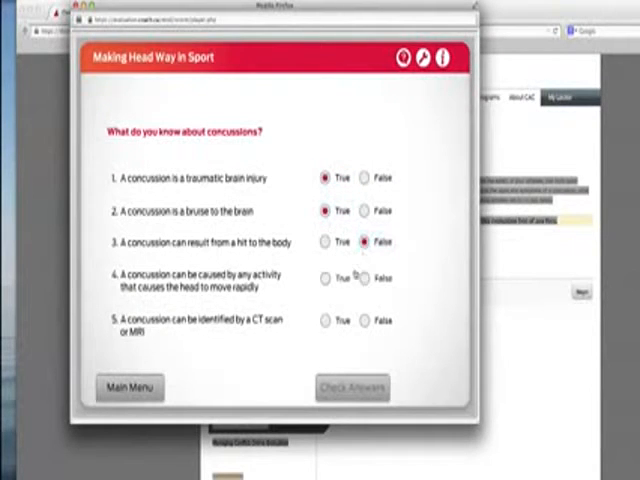
click(352, 388)
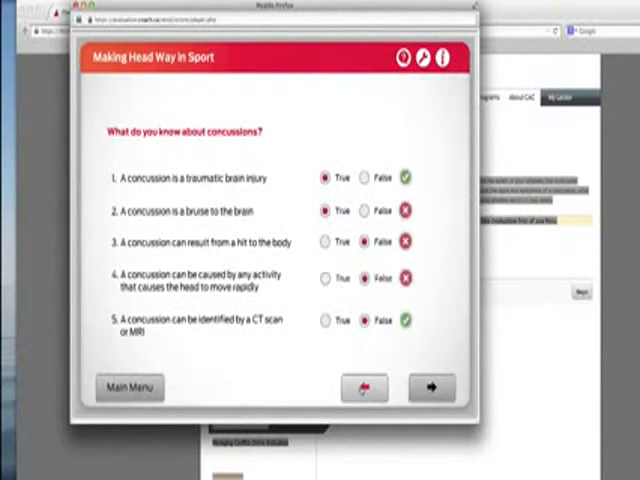